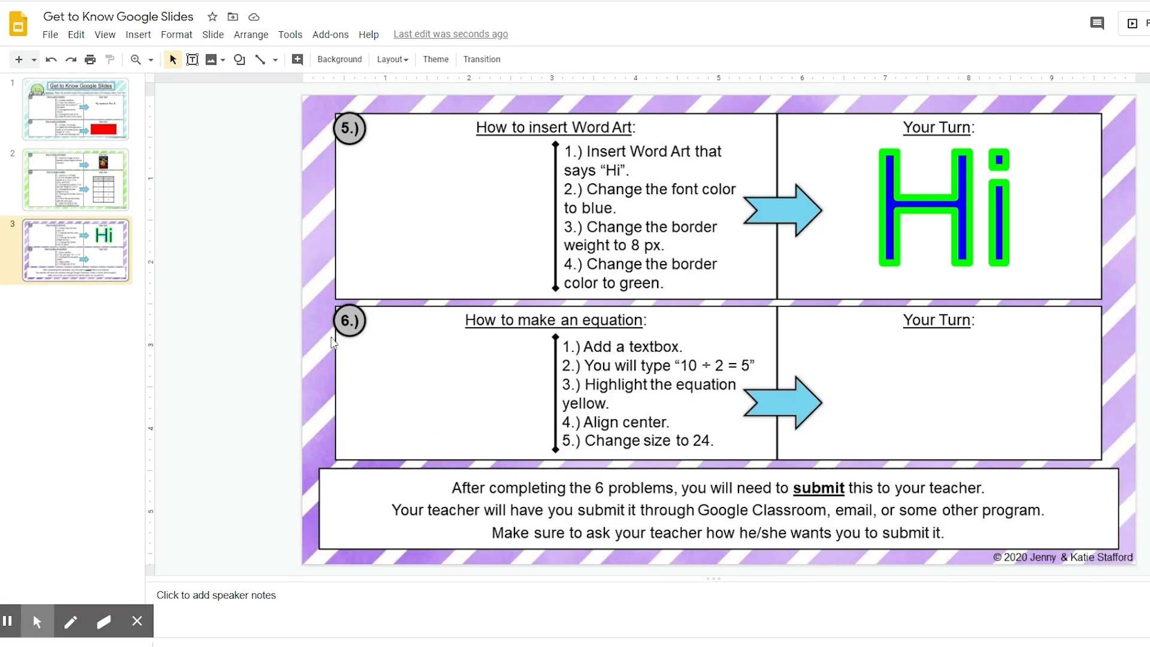
{"action": "mouse_move", "coordinate": [550, 336]}
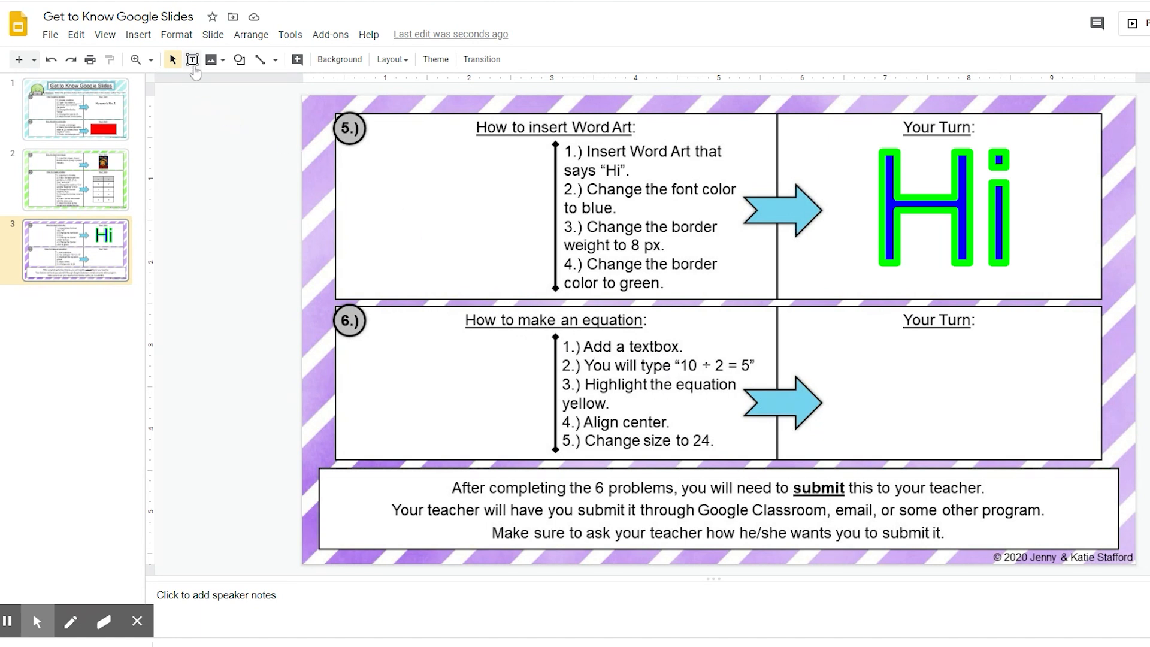
Draw a text box in problem 6's Your Turn area and type 10.
{"action": "left_click", "coordinate": [192, 60]}
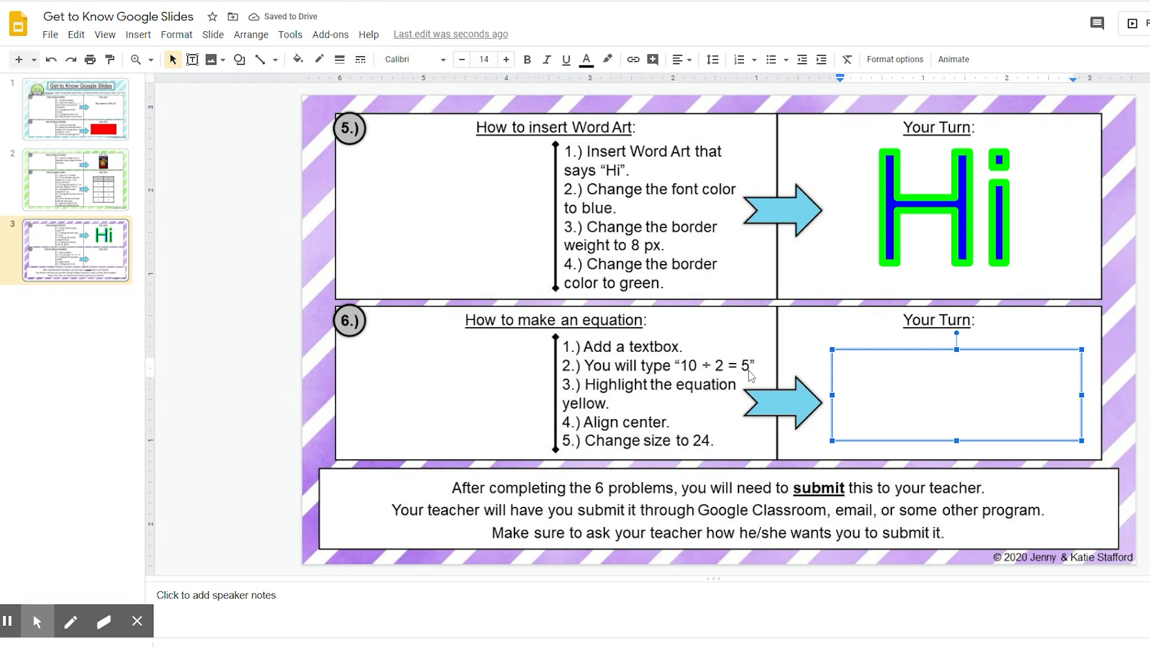
{"action": "type", "text": "10"}
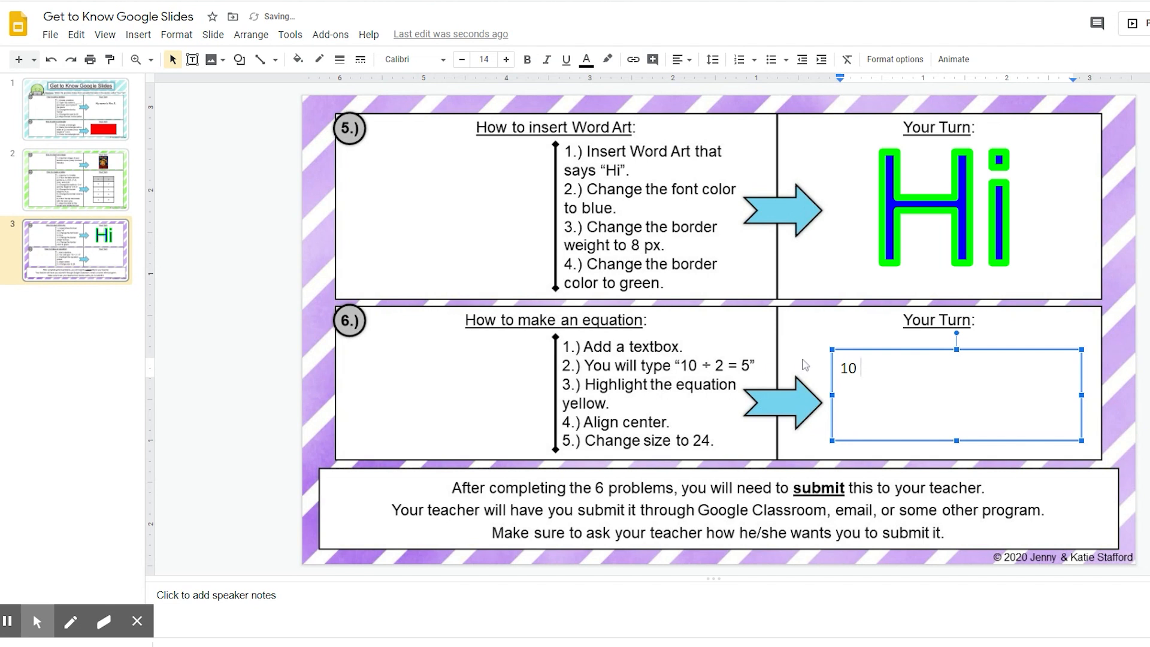
{"action": "mouse_move", "coordinate": [706, 388]}
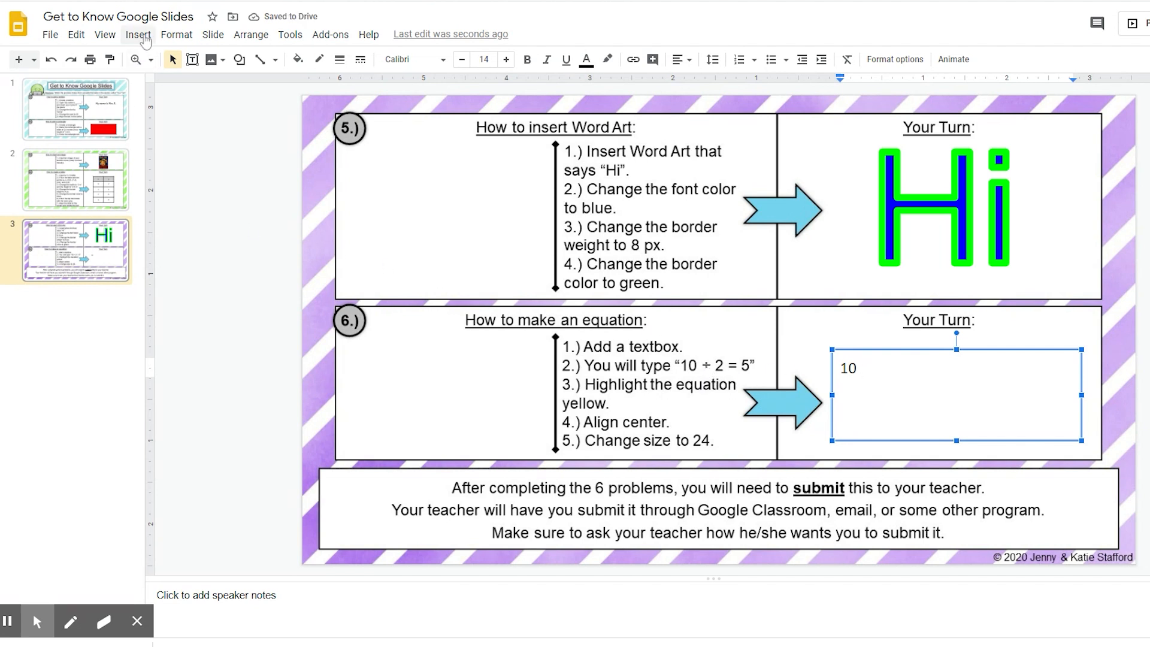
Insert the ÷ sign after 10 from the Math special characters.
{"action": "left_click", "coordinate": [137, 34]}
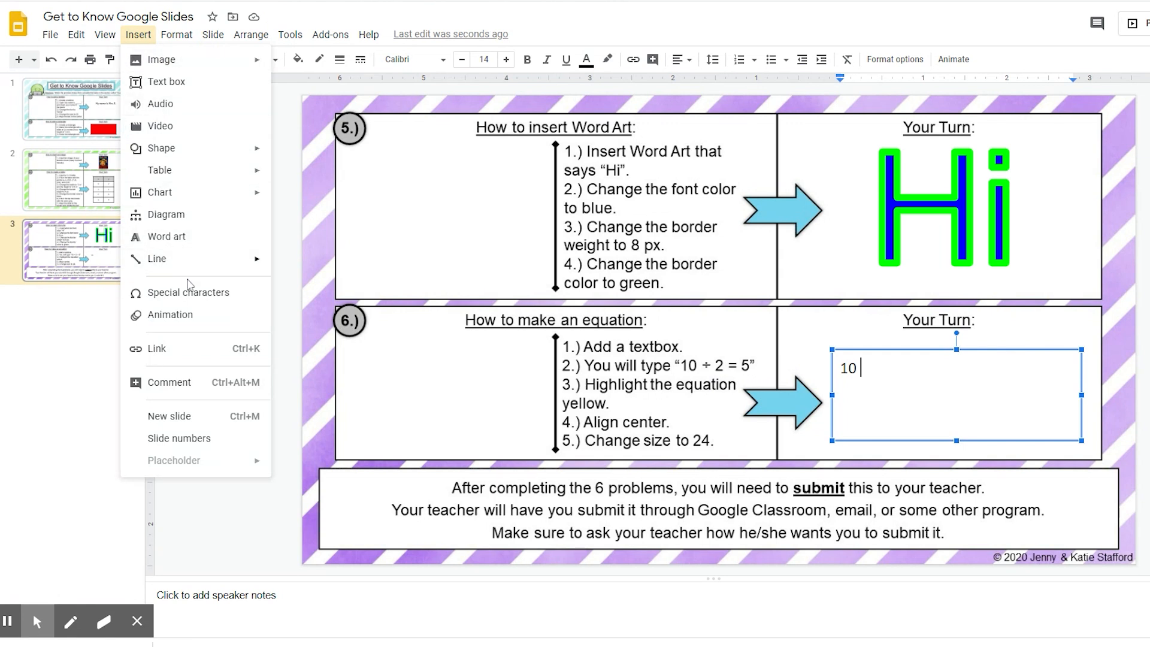
{"action": "left_click", "coordinate": [187, 292]}
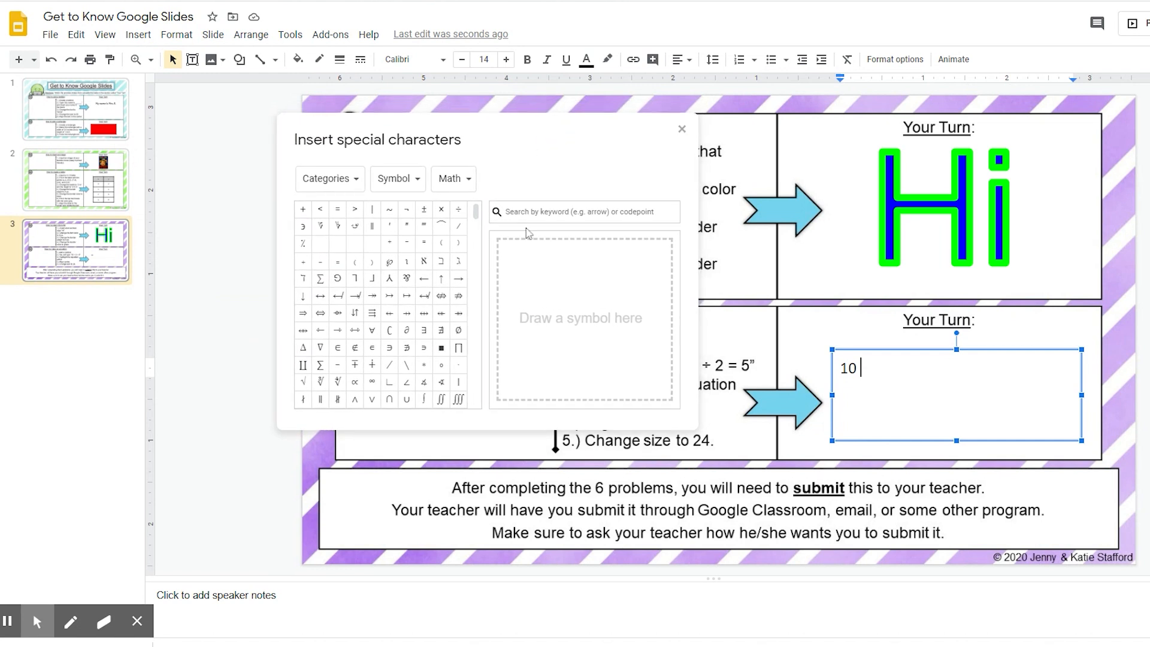
{"action": "left_click", "coordinate": [329, 178]}
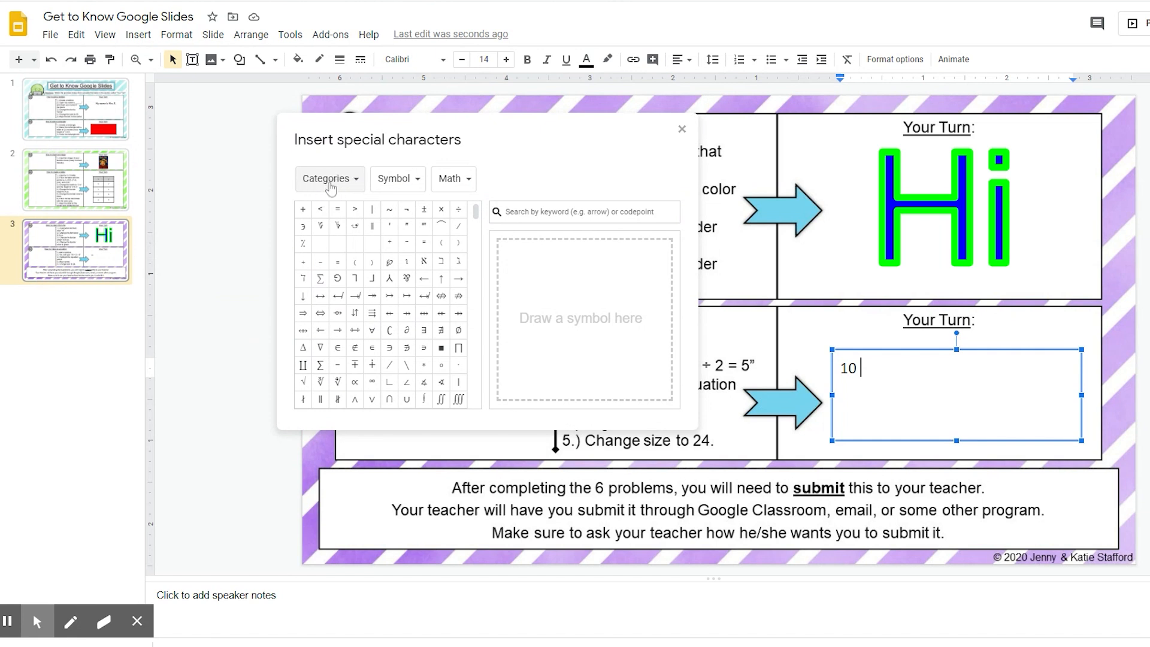
{"action": "mouse_move", "coordinate": [418, 183]}
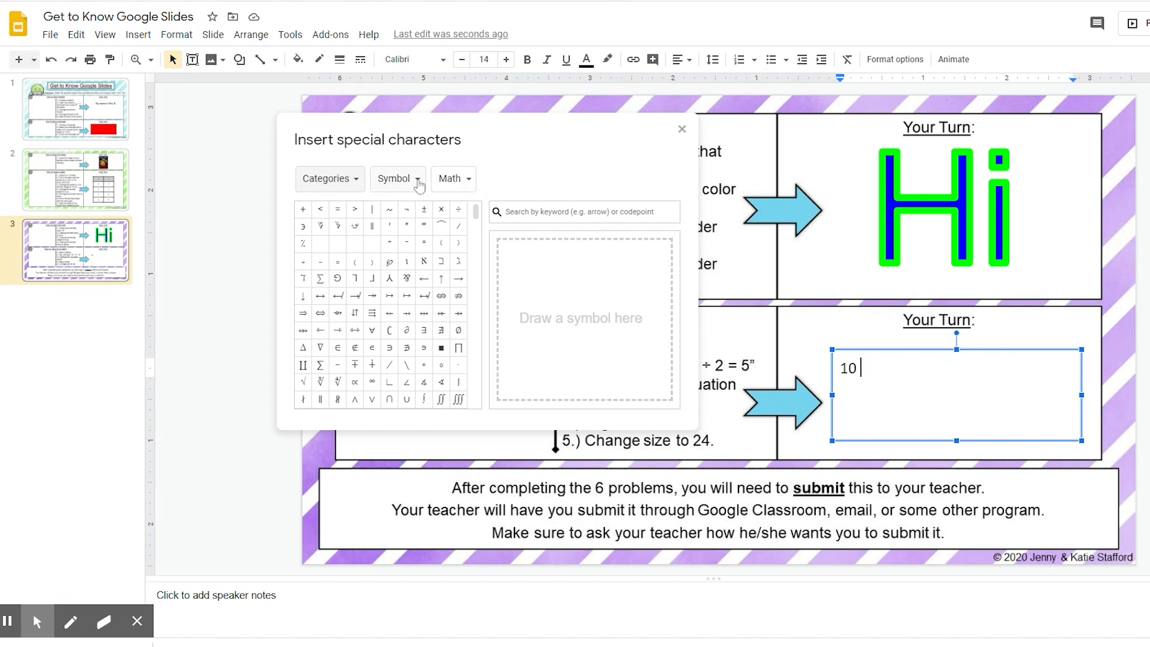
{"action": "mouse_move", "coordinate": [428, 181]}
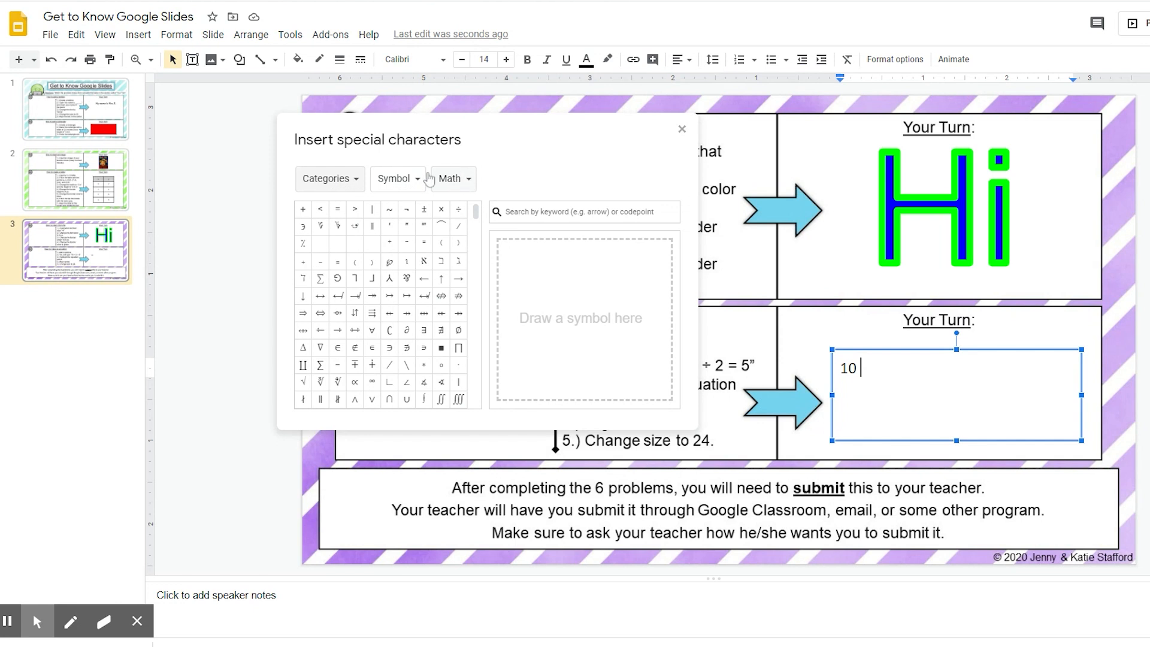
{"action": "left_click", "coordinate": [451, 178]}
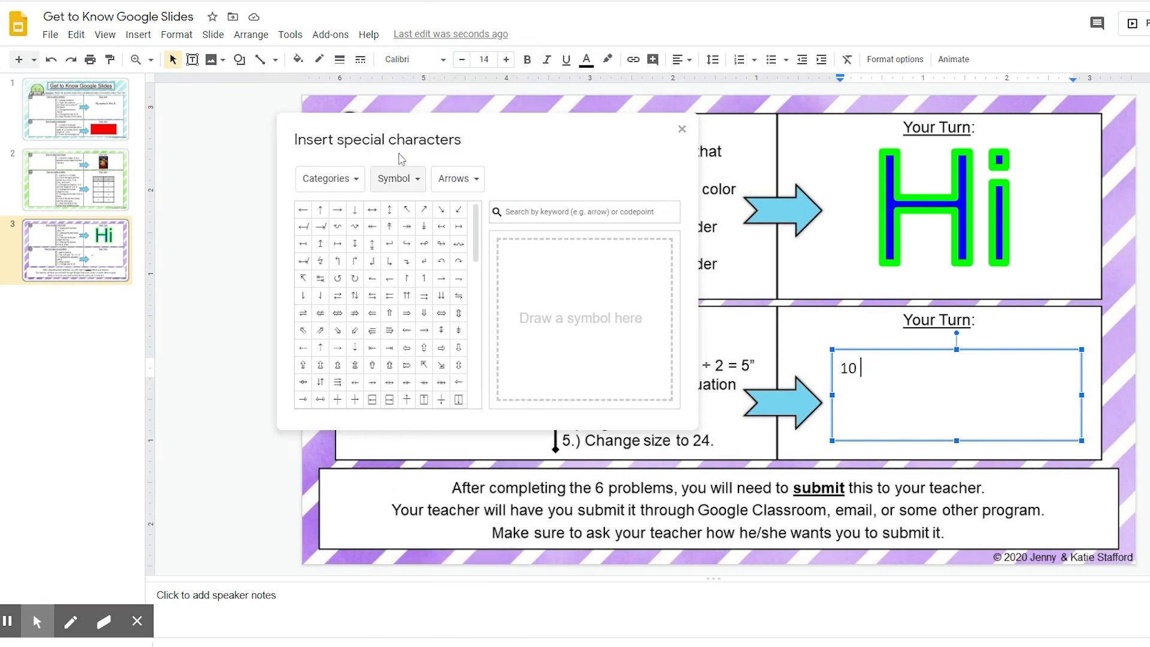
{"action": "mouse_move", "coordinate": [461, 183]}
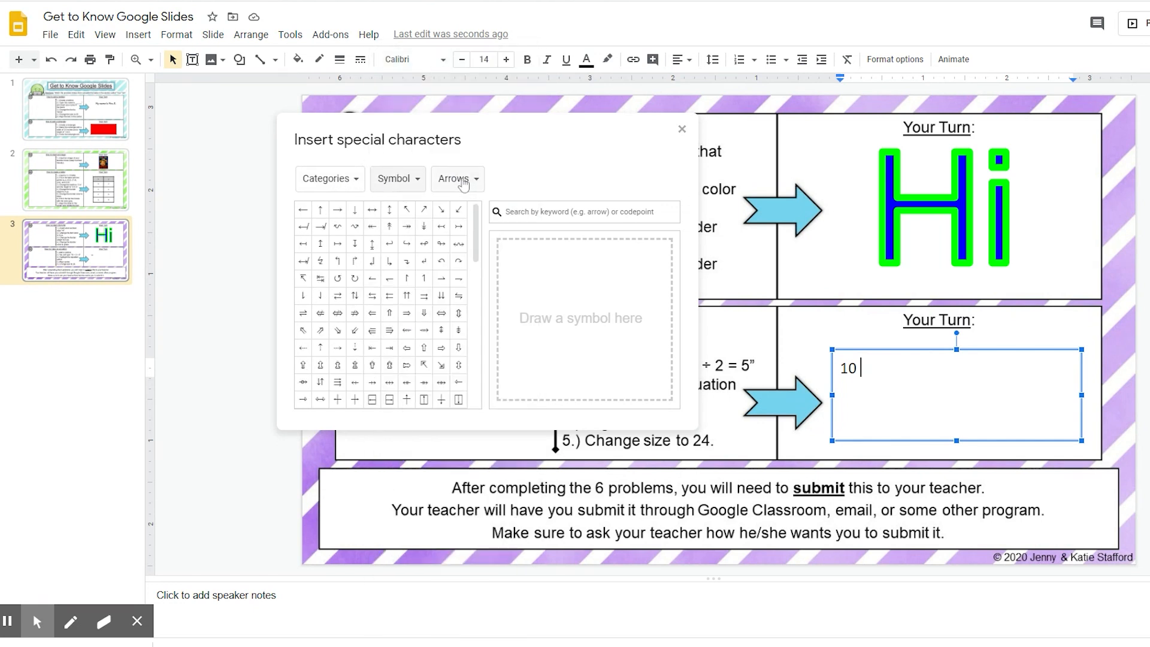
{"action": "left_click", "coordinate": [456, 179]}
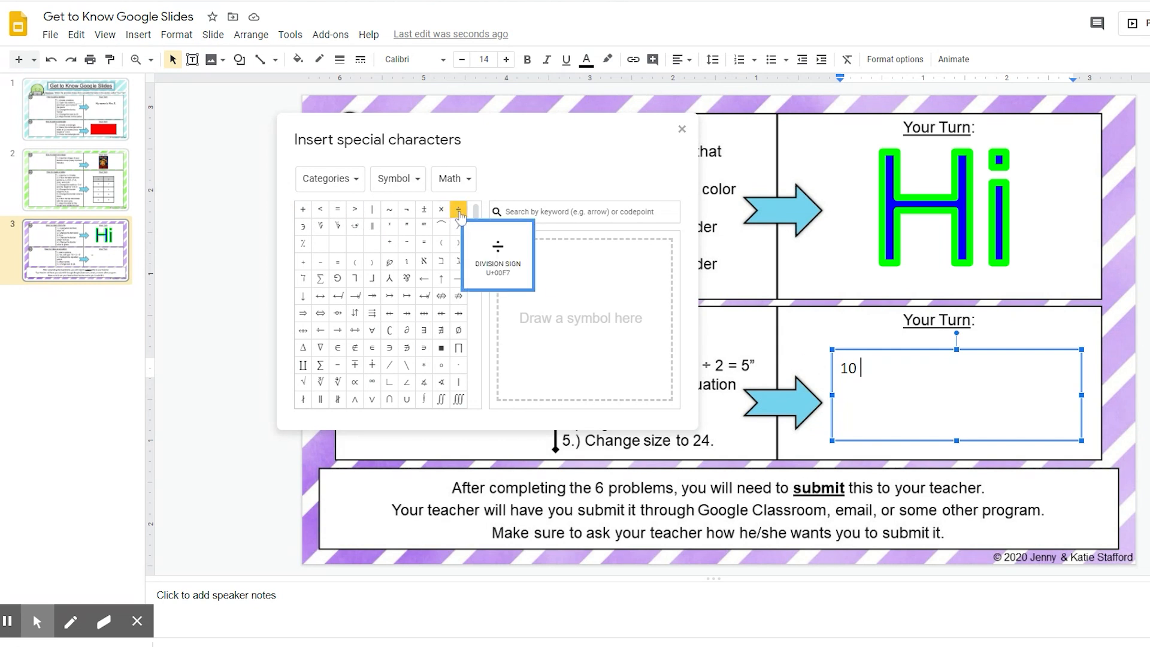
{"action": "left_click", "coordinate": [458, 209]}
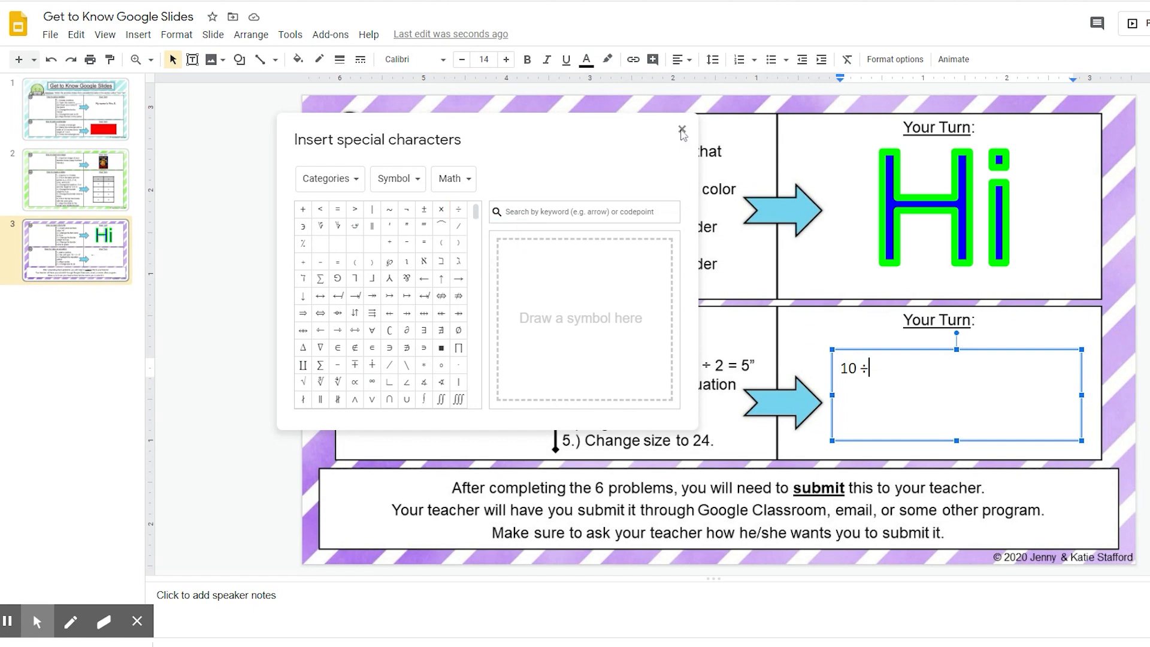
Close the special characters window and type '2 = 5' after the division sign.
{"action": "left_click", "coordinate": [680, 130]}
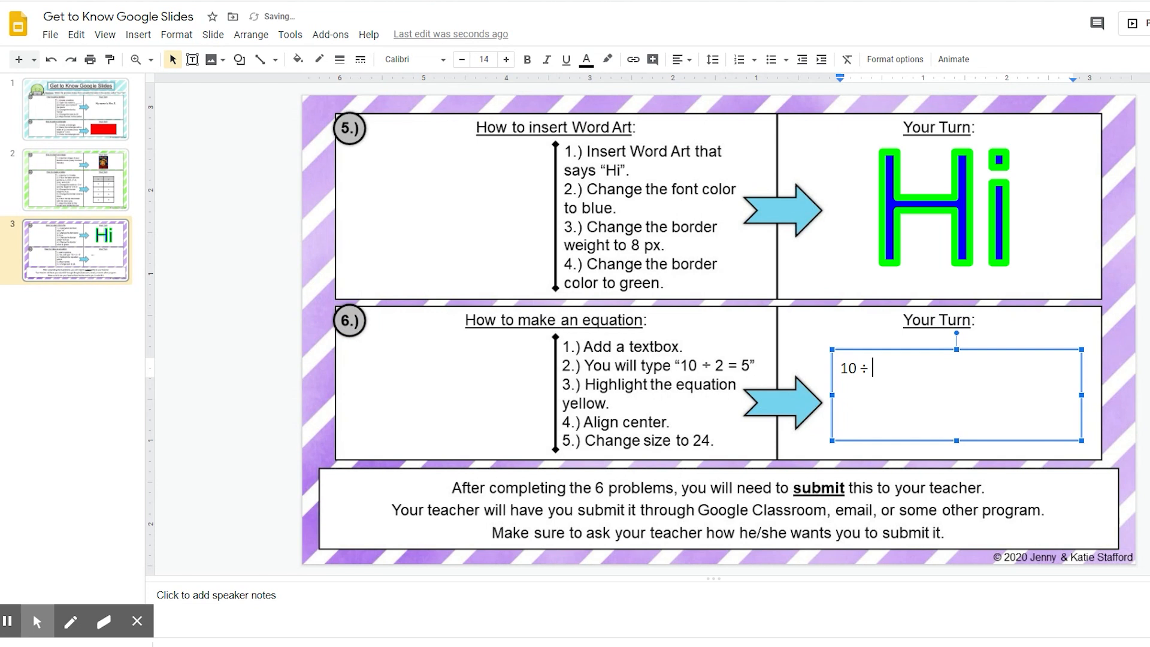
{"action": "type", "text": "2 ="}
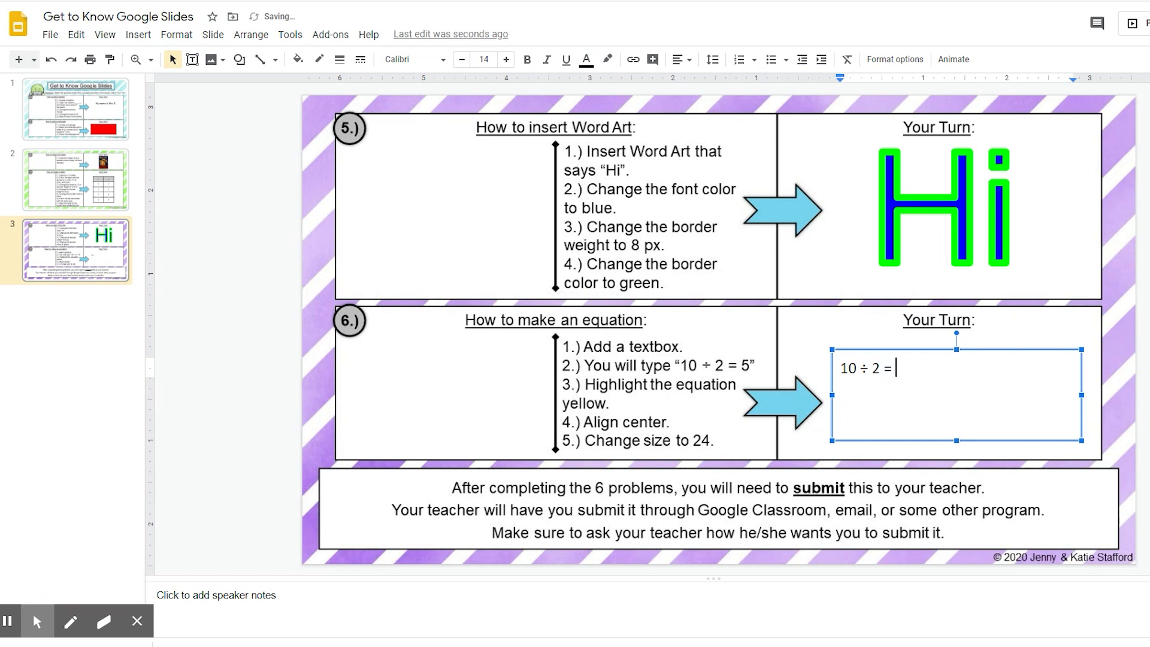
{"action": "type", "text": "5"}
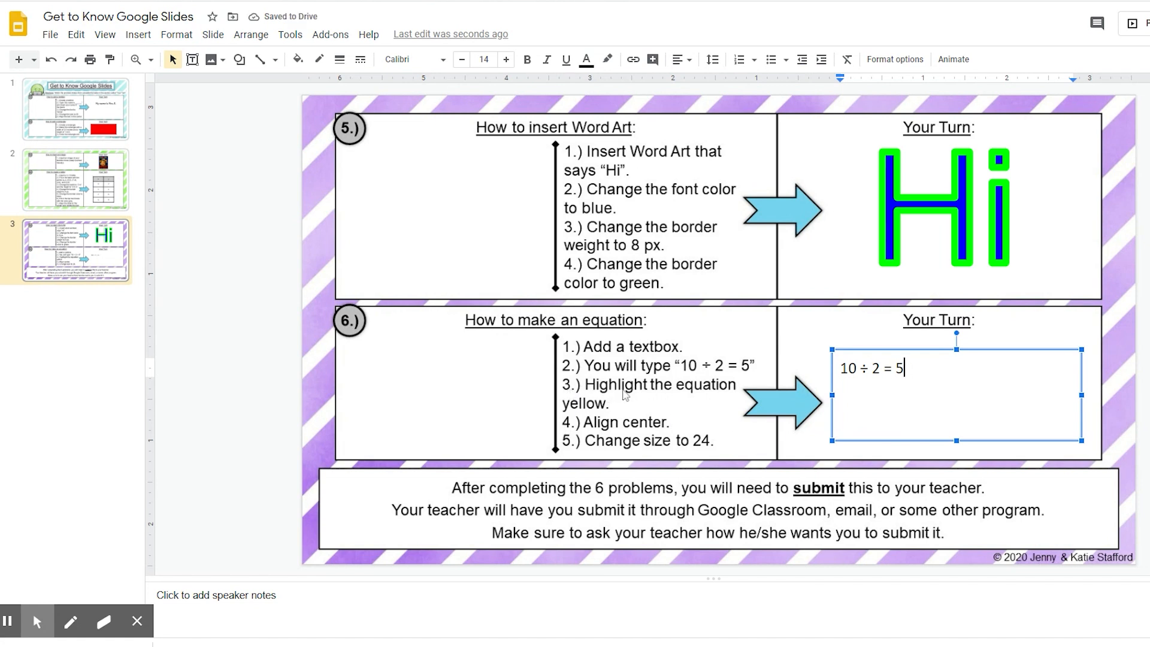
{"action": "mouse_move", "coordinate": [614, 418]}
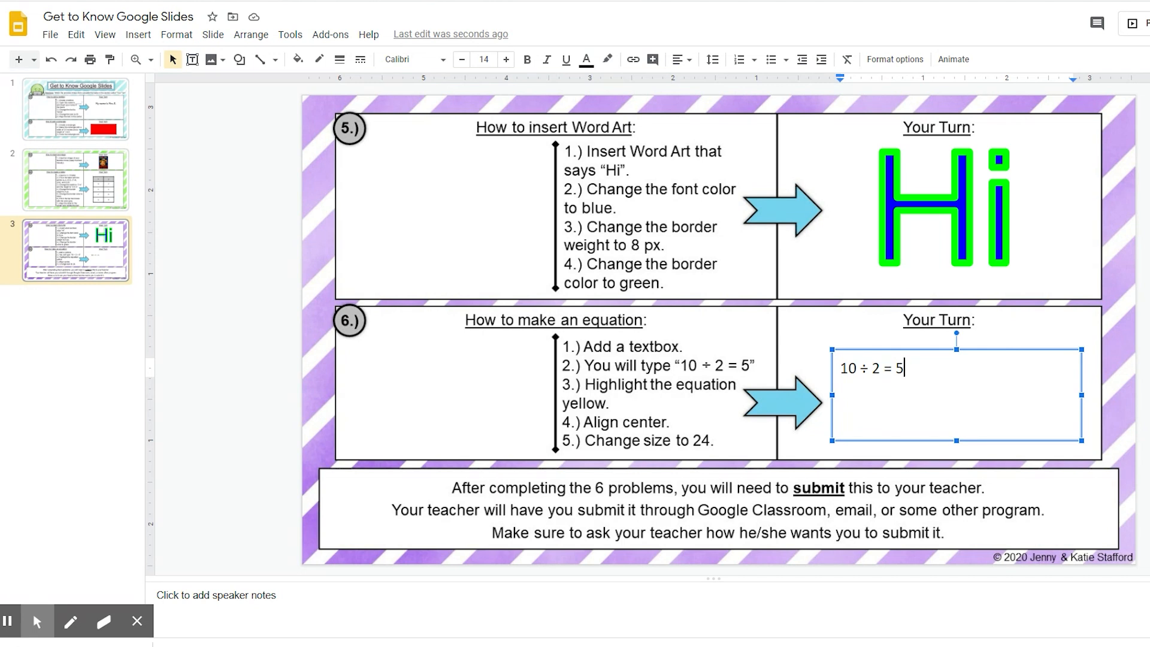
Select '10 ÷ 2 = 5' and give it a yellow highlight.
{"action": "triple_click", "coordinate": [872, 368]}
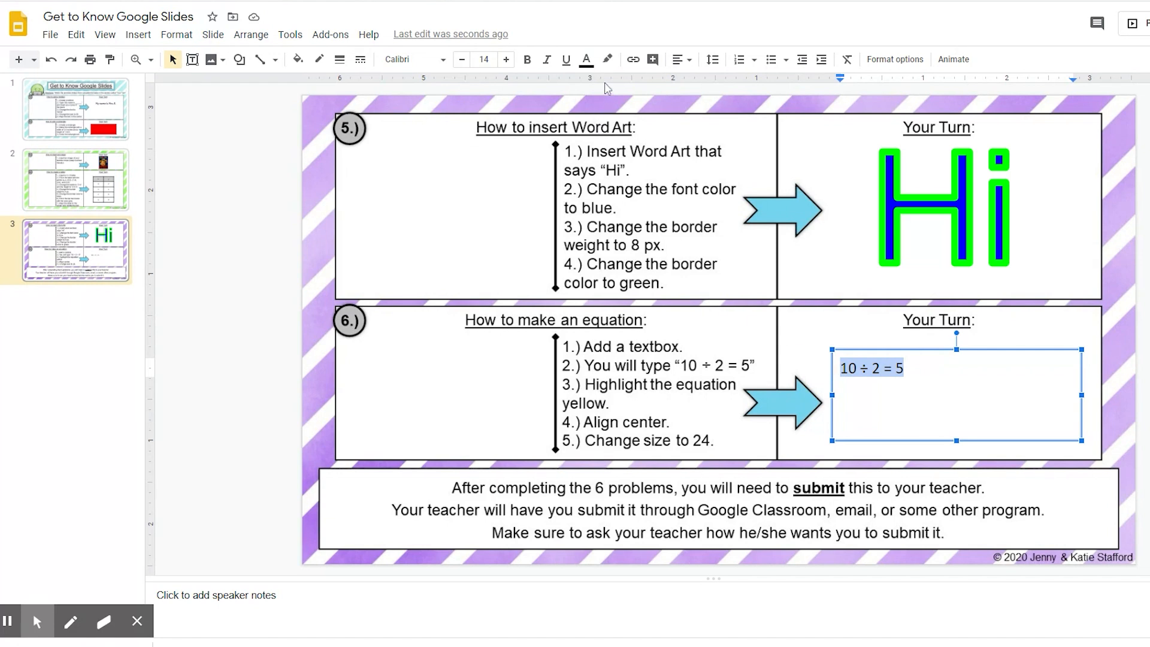
{"action": "mouse_move", "coordinate": [607, 59]}
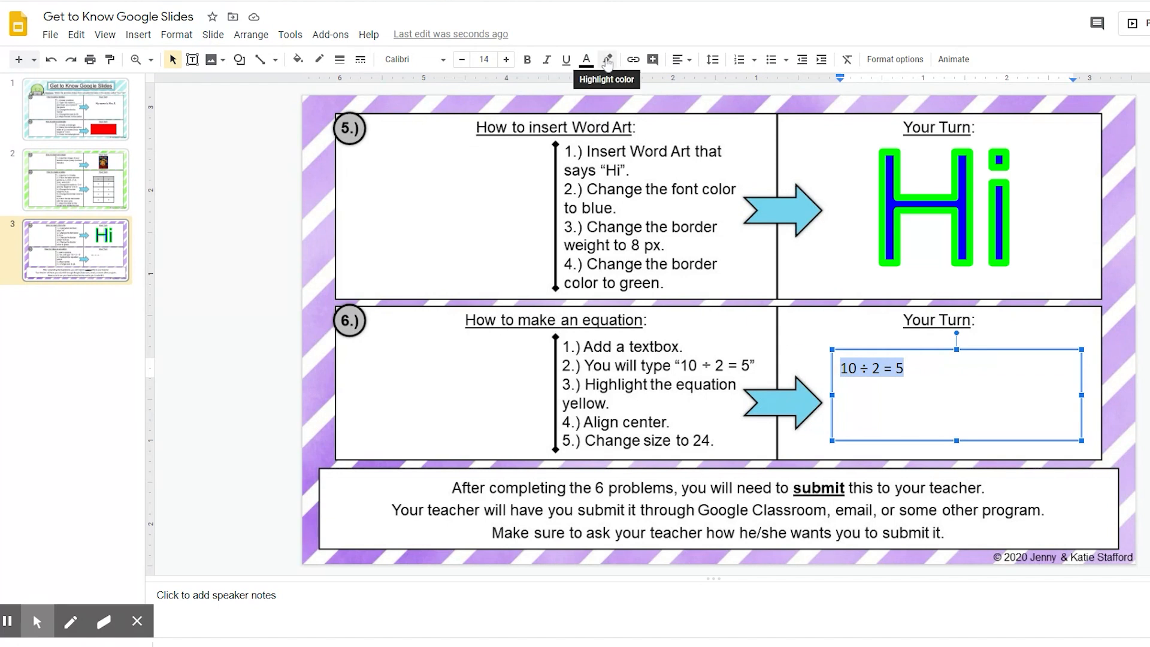
{"action": "left_click", "coordinate": [607, 60]}
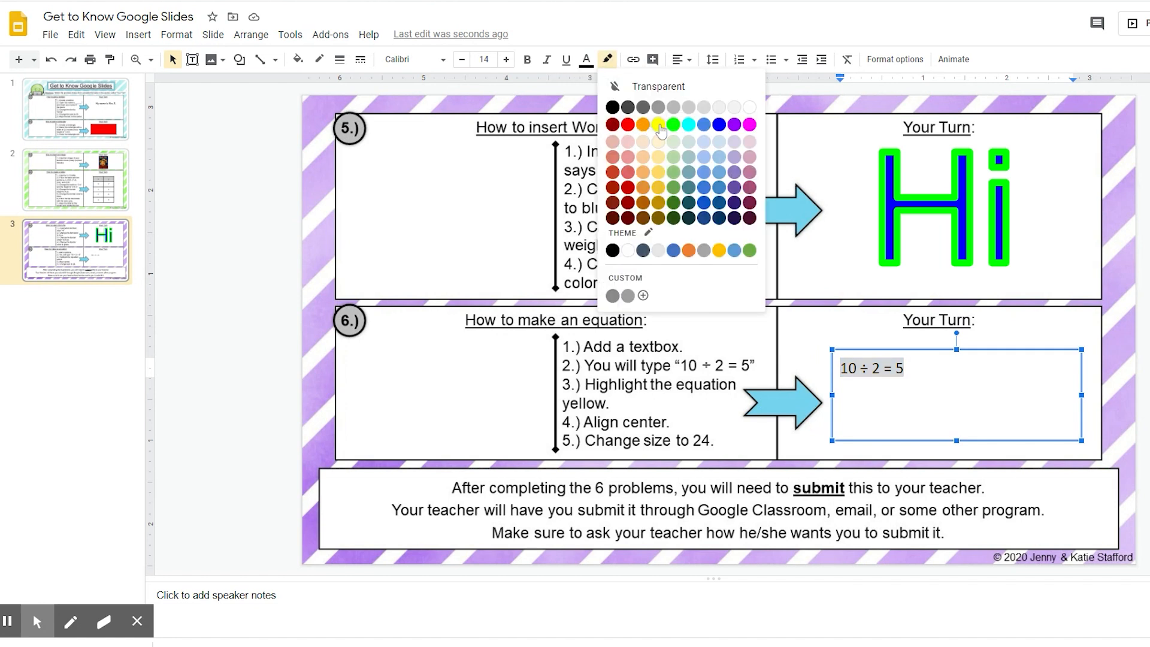
{"action": "left_click", "coordinate": [656, 124]}
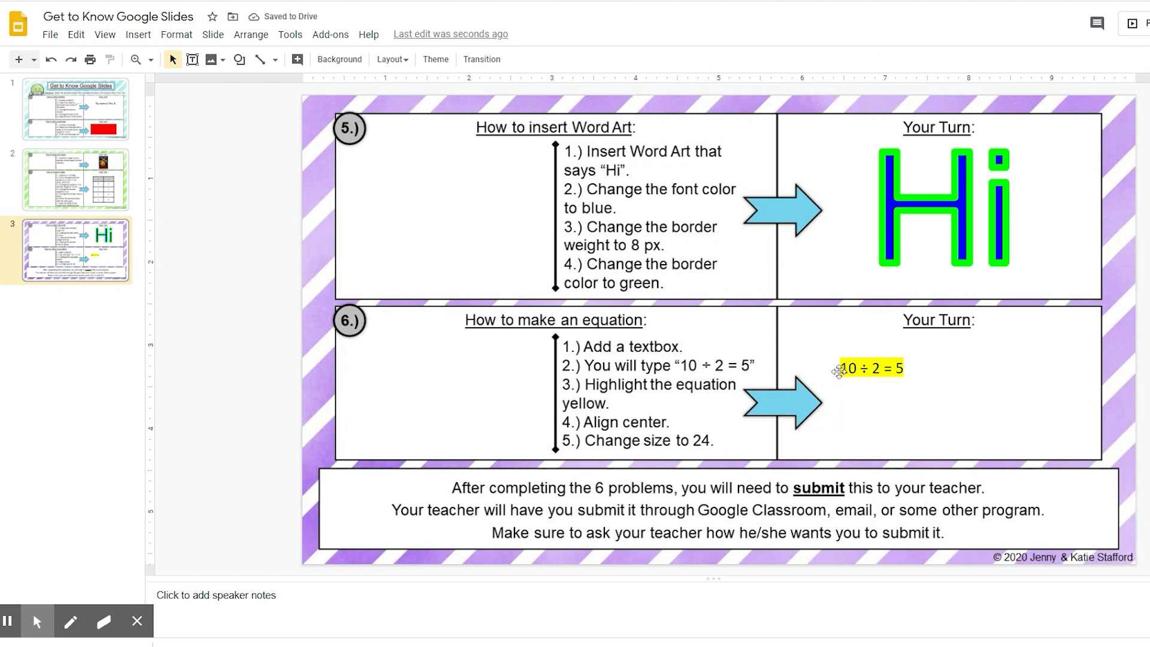
{"action": "mouse_move", "coordinate": [887, 387]}
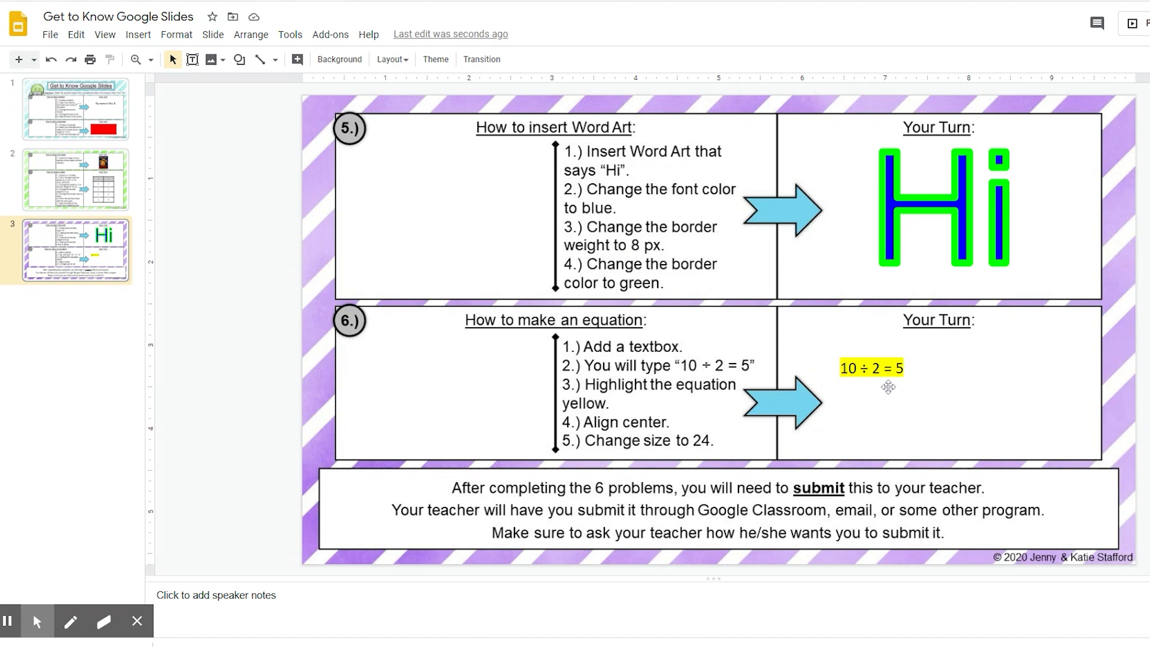
{"action": "mouse_move", "coordinate": [573, 441]}
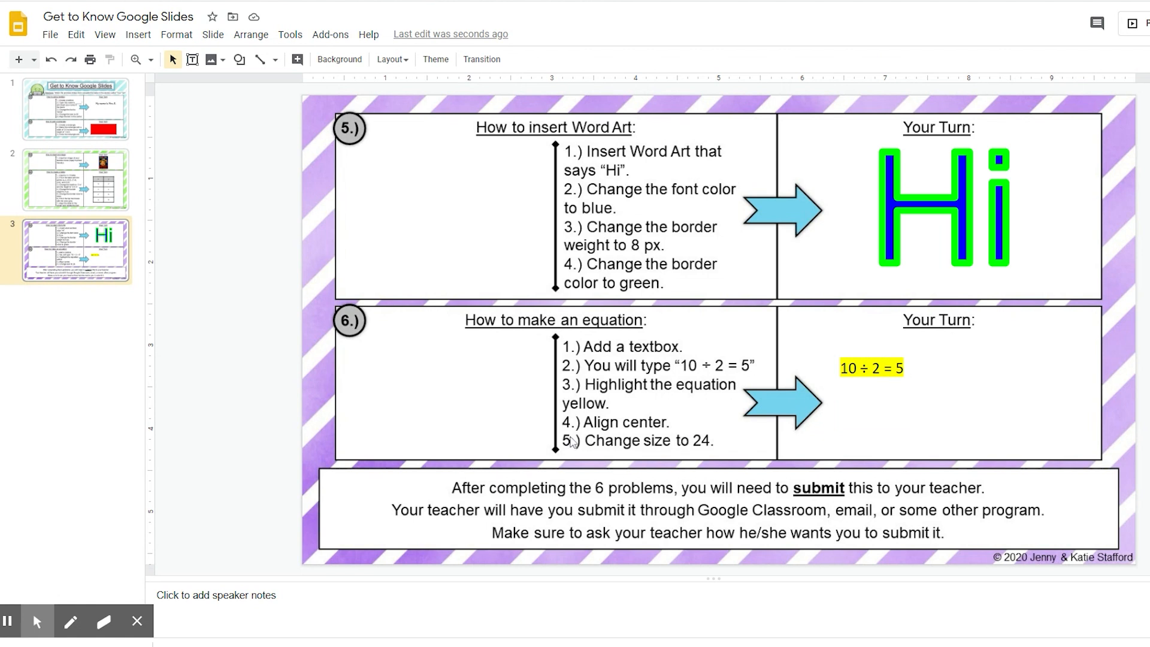
{"action": "mouse_move", "coordinate": [571, 441]}
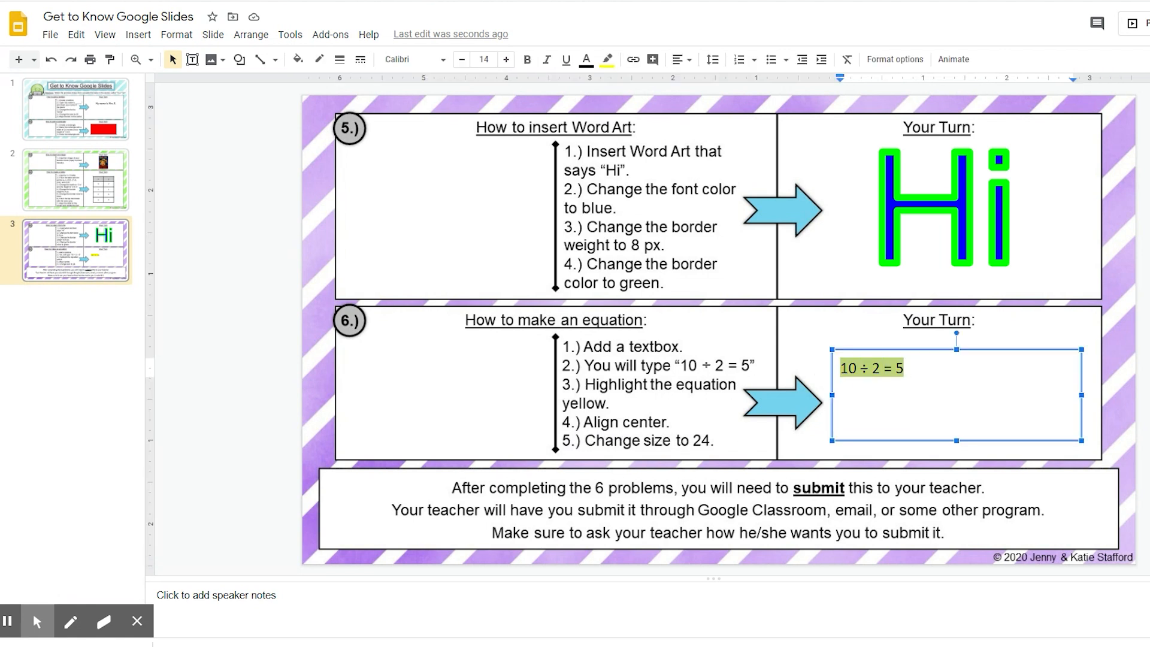
{"action": "mouse_move", "coordinate": [728, 123]}
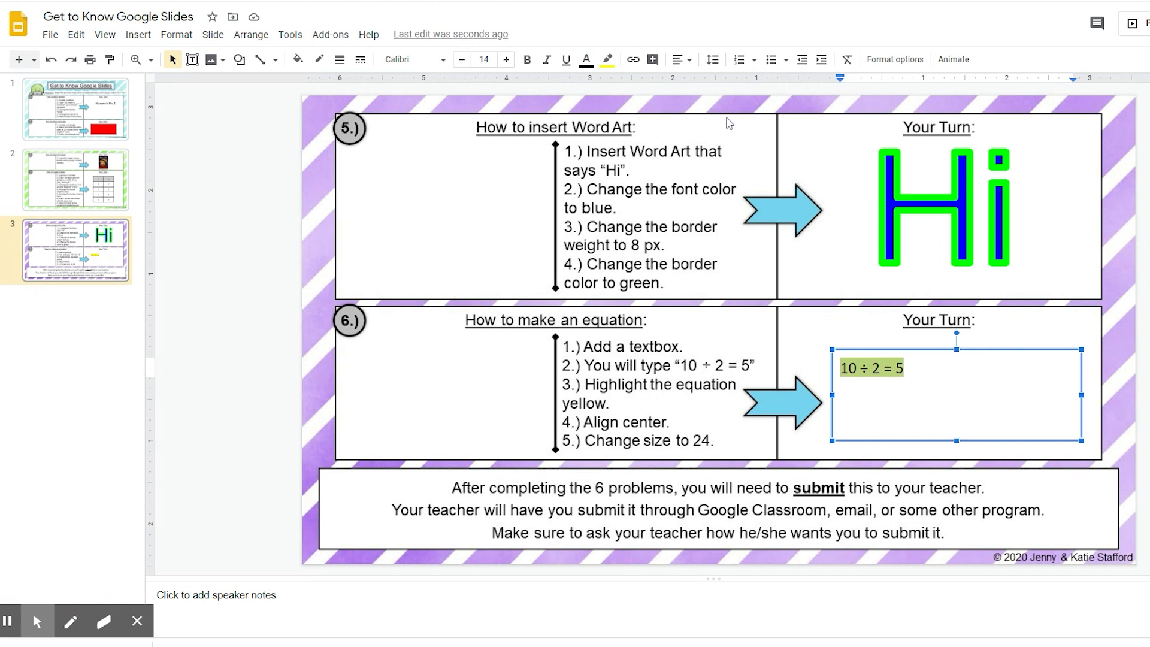
Center-align '10 ÷ 2 = 5' in its text box.
{"action": "left_click", "coordinate": [676, 59]}
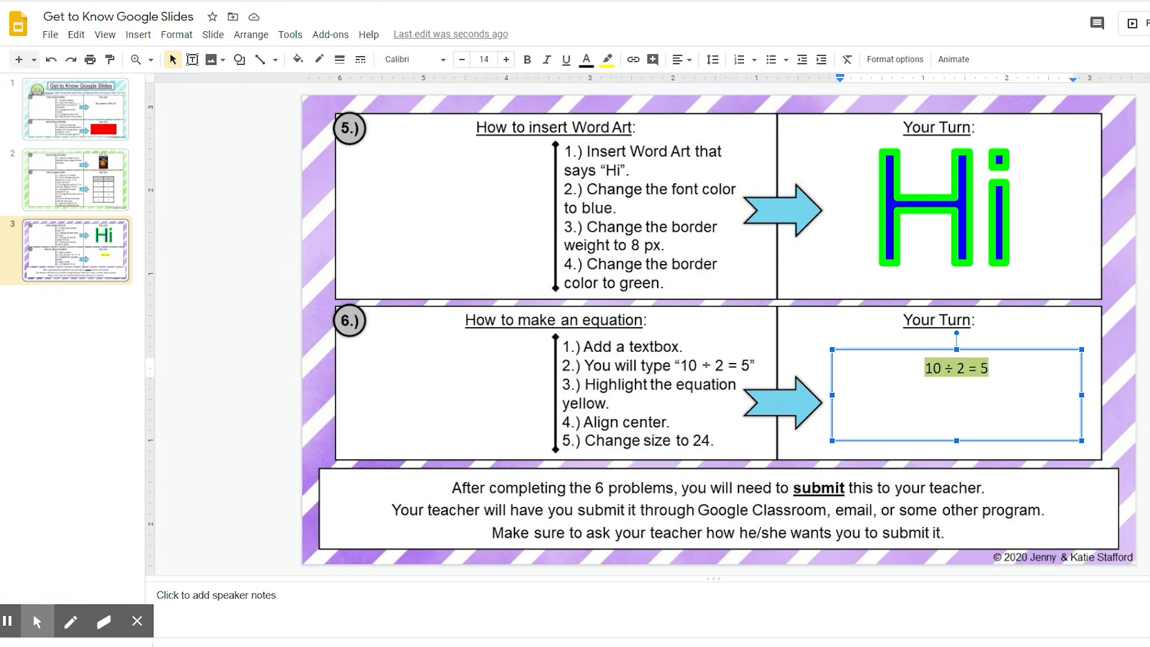
{"action": "mouse_move", "coordinate": [506, 59]}
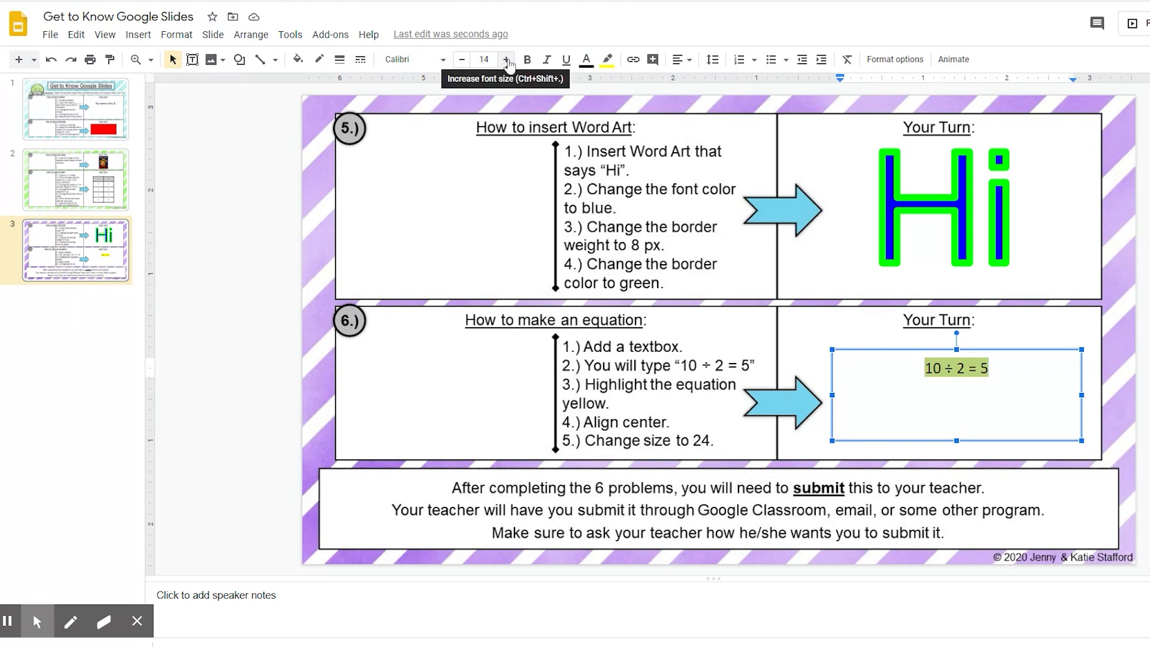
Set the equation's font size to 24, then deselect the text box.
{"action": "left_click", "coordinate": [506, 59]}
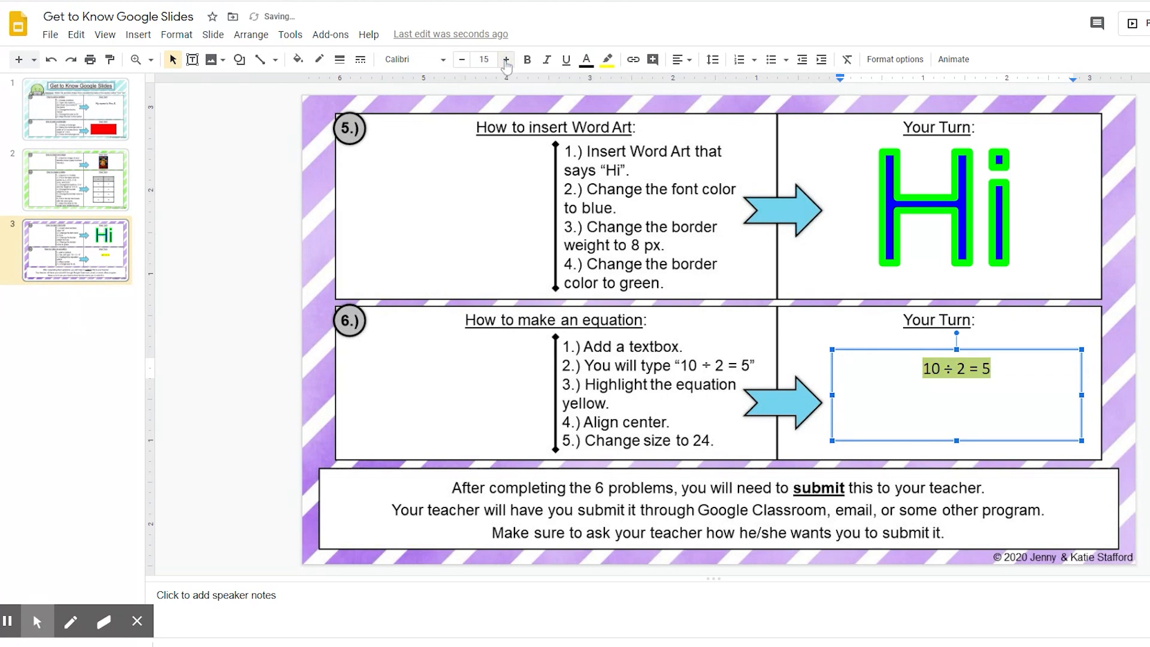
{"action": "left_click", "coordinate": [484, 60]}
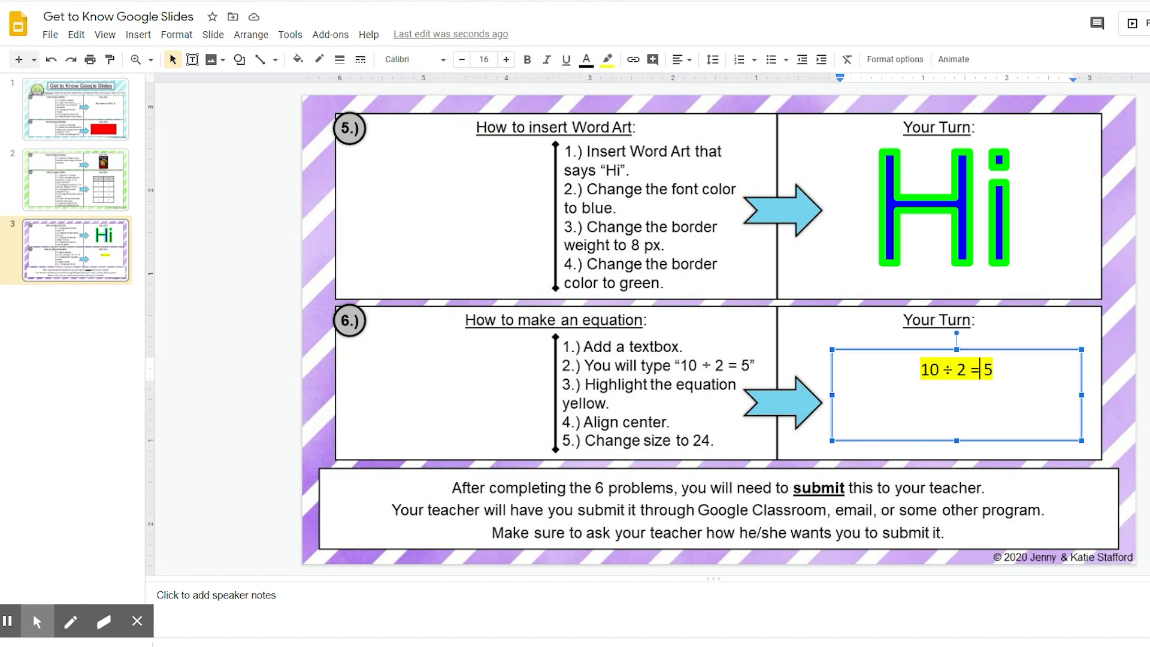
{"action": "left_click", "coordinate": [483, 59]}
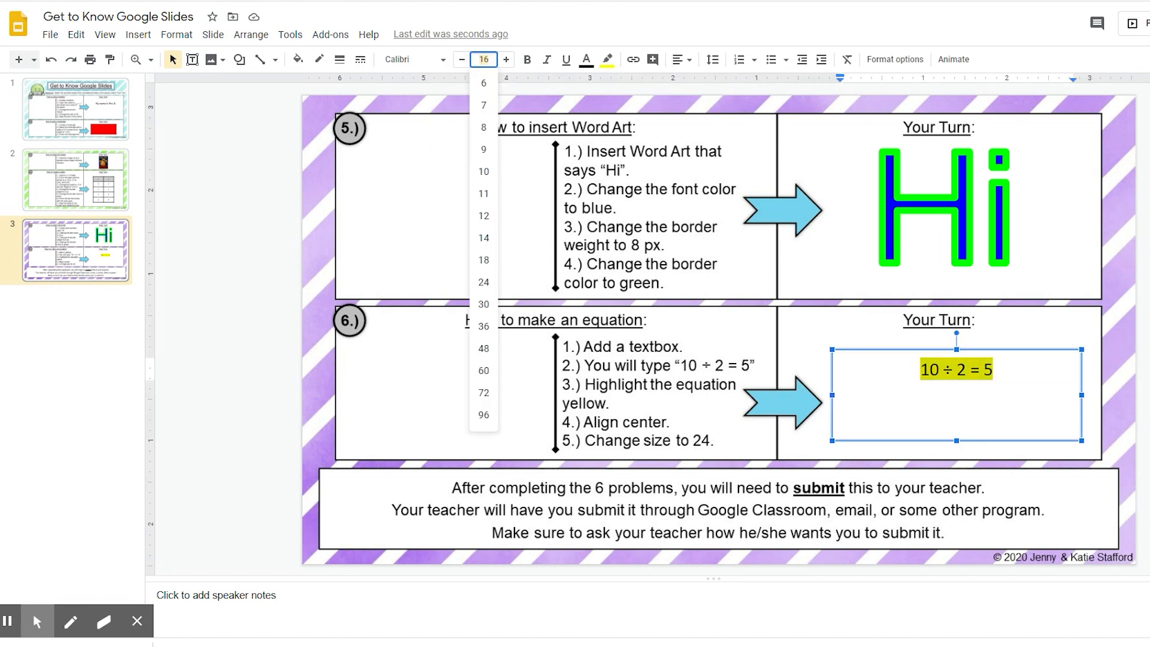
{"action": "left_click", "coordinate": [483, 283]}
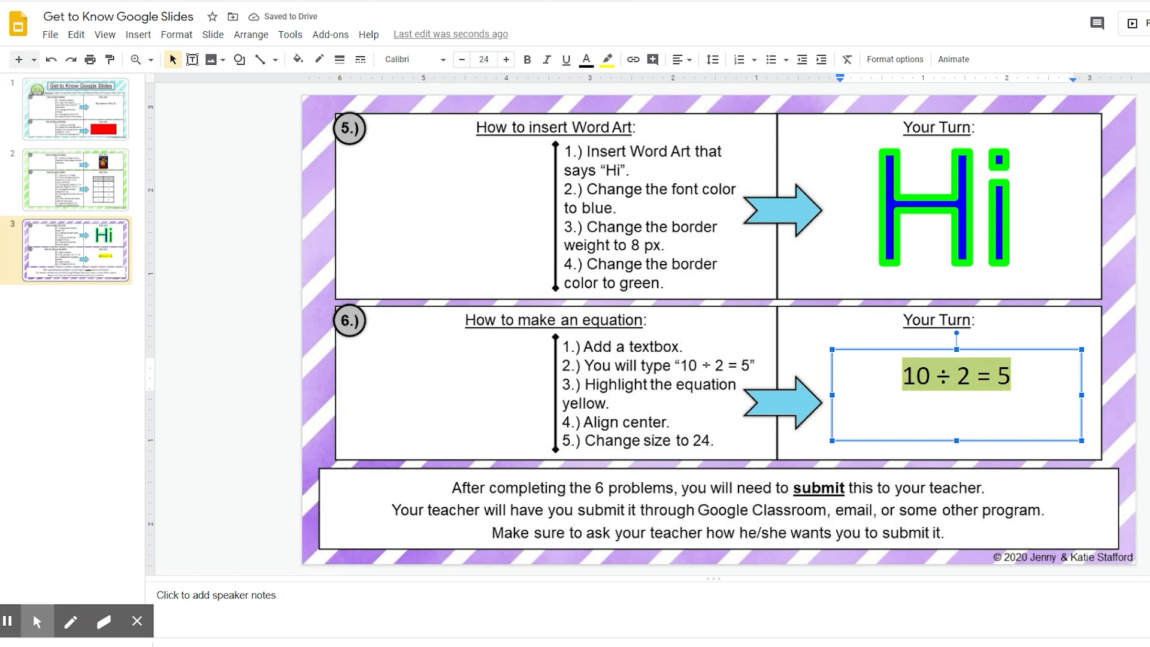
{"action": "left_click", "coordinate": [606, 59]}
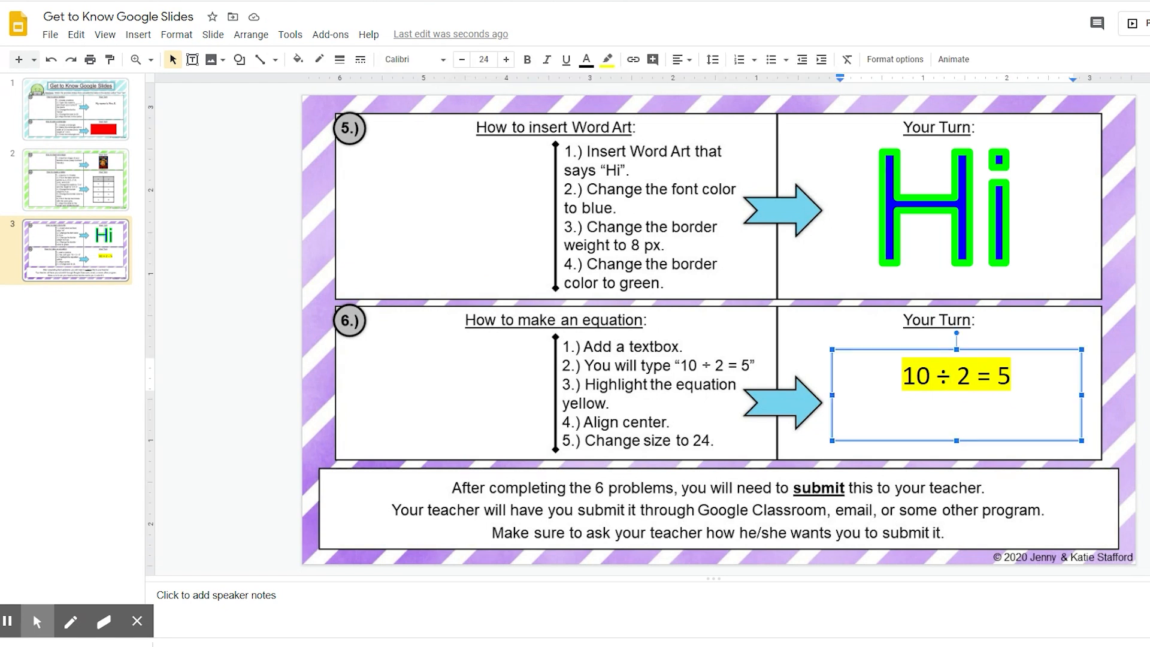
{"action": "left_click", "coordinate": [578, 325]}
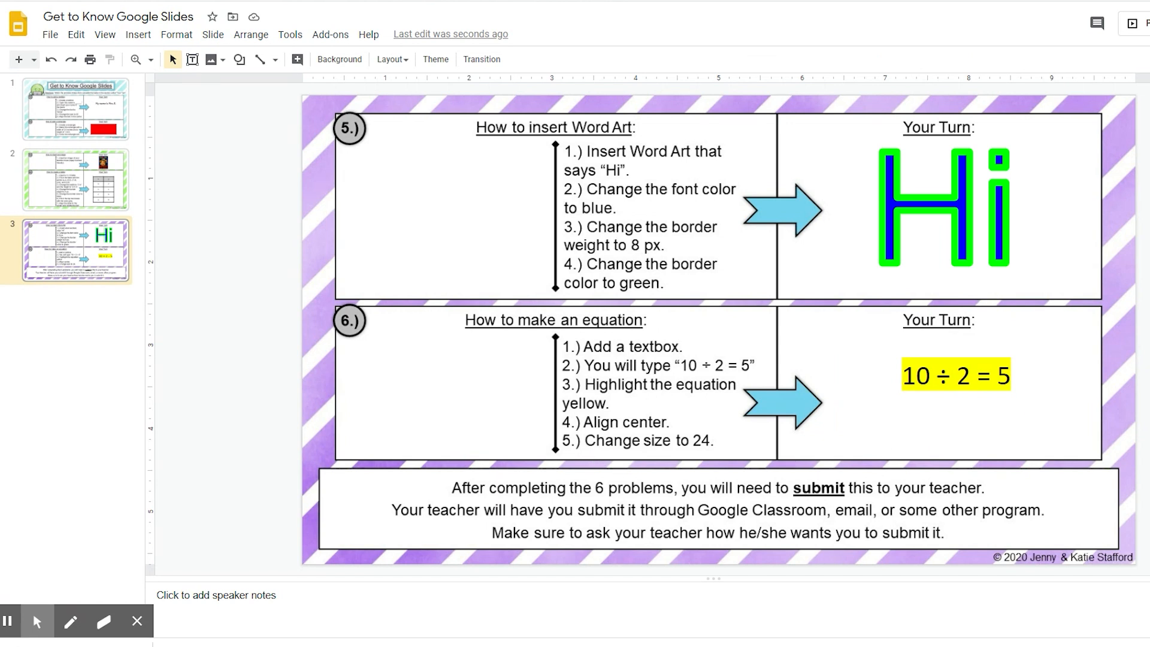
{"action": "mouse_move", "coordinate": [872, 402]}
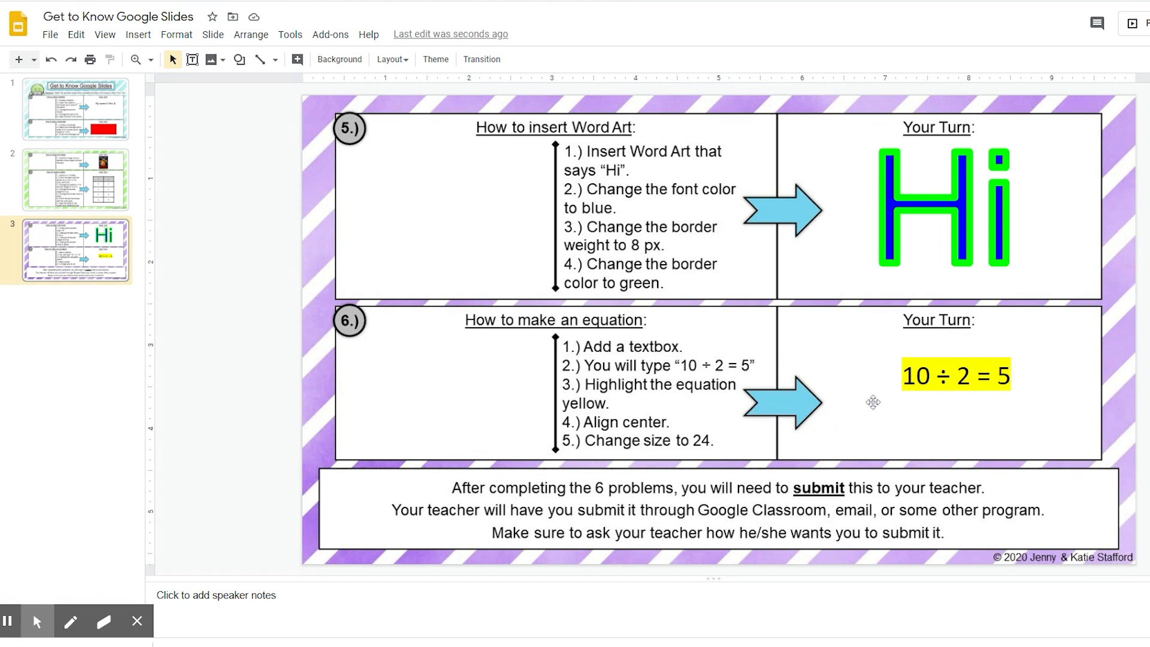
{"action": "mouse_move", "coordinate": [460, 502]}
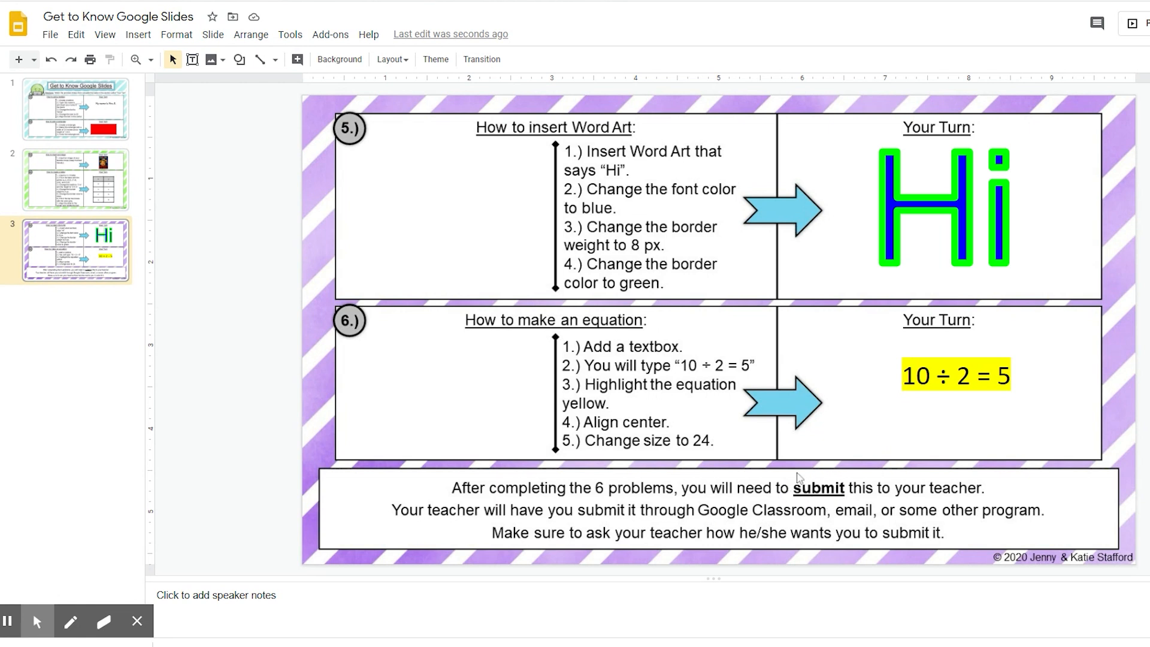
{"action": "mouse_move", "coordinate": [758, 526]}
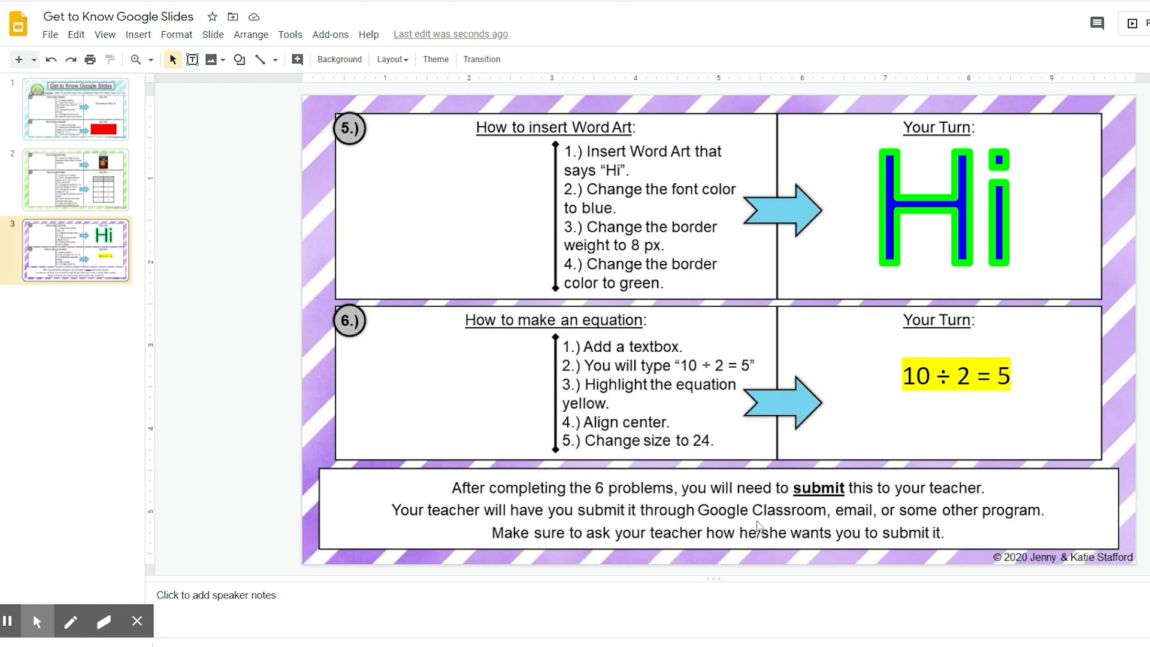
{"action": "mouse_move", "coordinate": [1050, 523]}
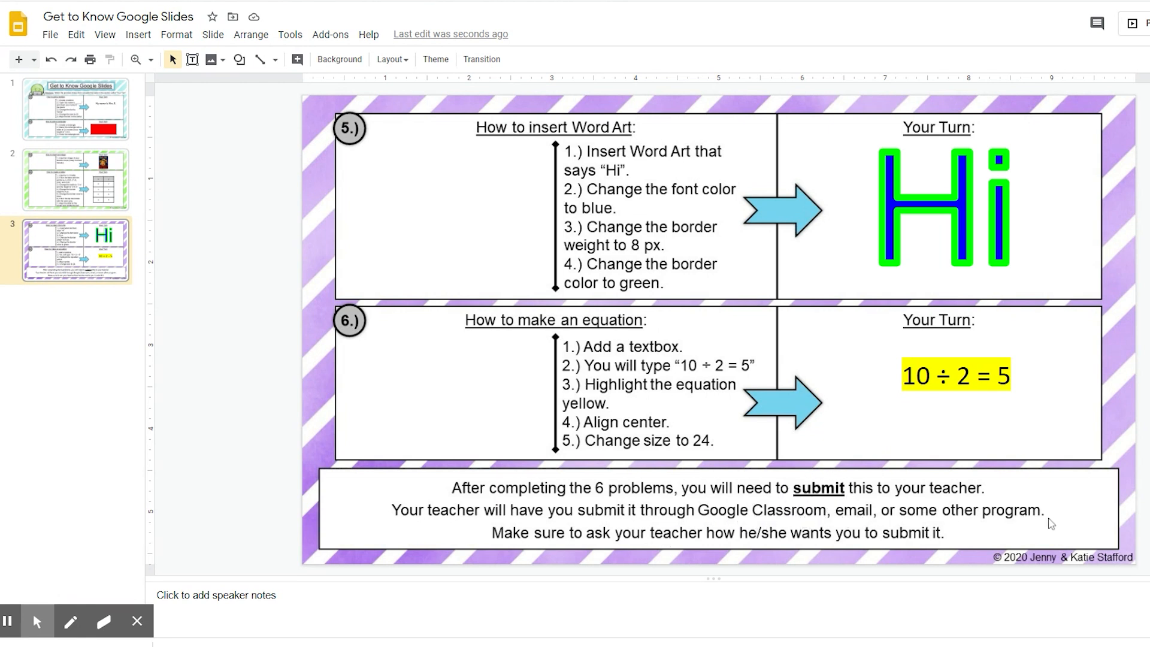